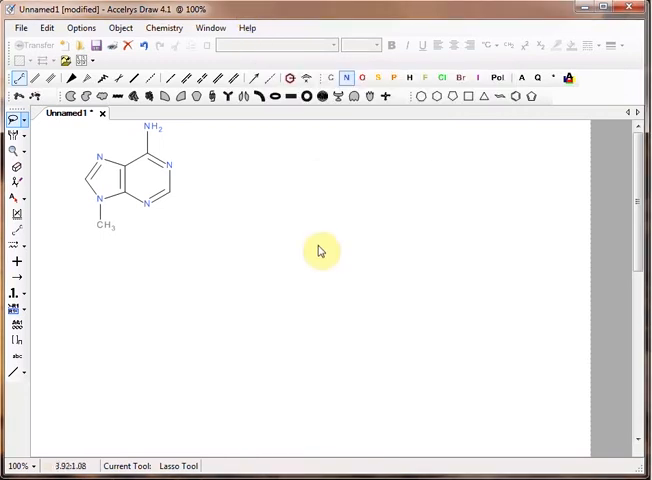
{"action": "mouse_move", "coordinate": [320, 252]}
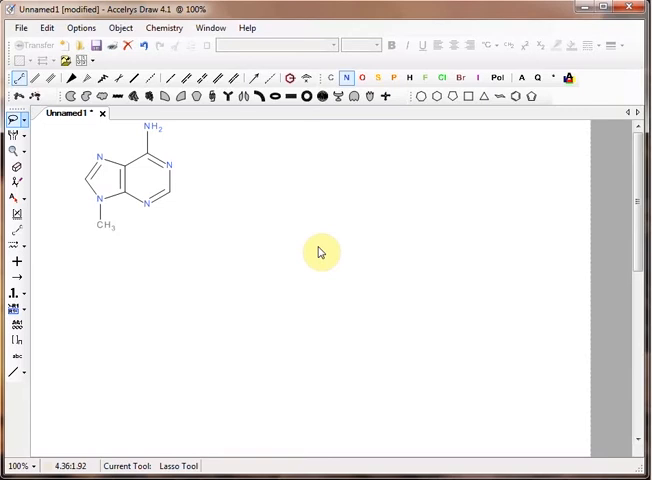
{"action": "mouse_move", "coordinate": [30, 200]}
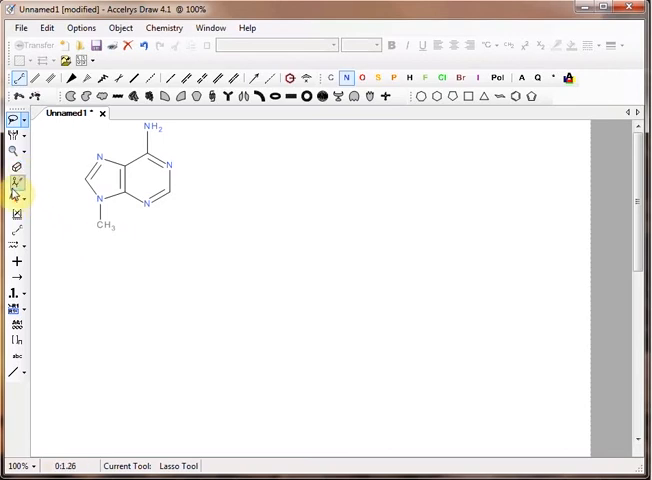
{"action": "mouse_move", "coordinate": [16, 184]}
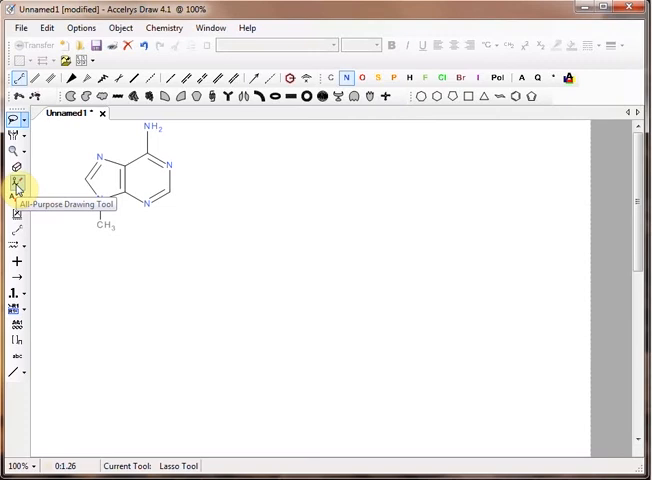
- Place a fused five- and six-membered ring skeleton with a methyl group beside the original structure
{"action": "left_click", "coordinate": [16, 180]}
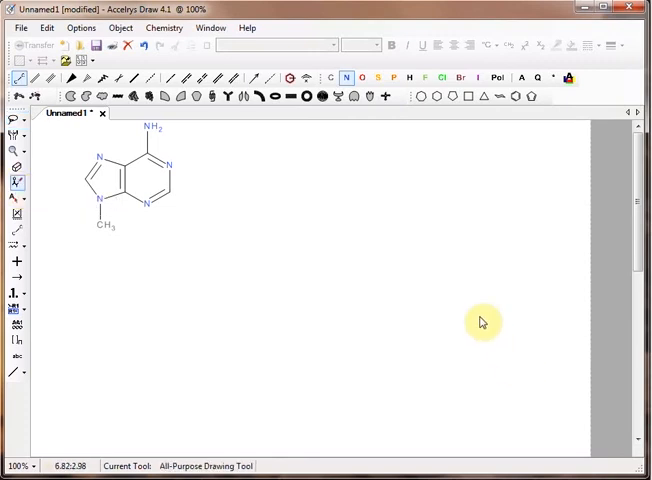
{"action": "mouse_move", "coordinate": [472, 260]}
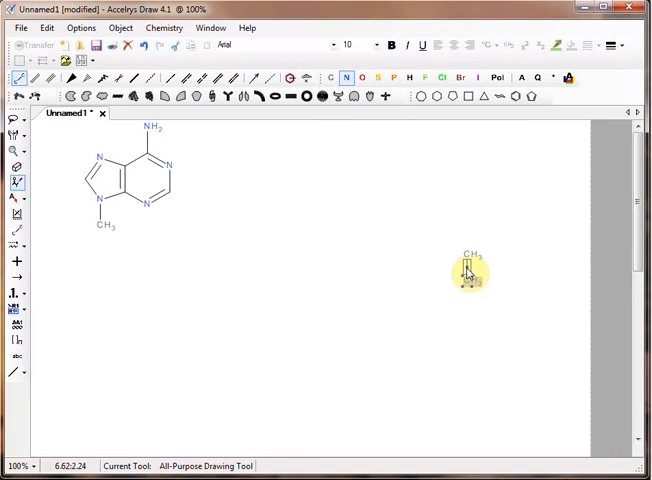
{"action": "left_click", "coordinate": [468, 270]}
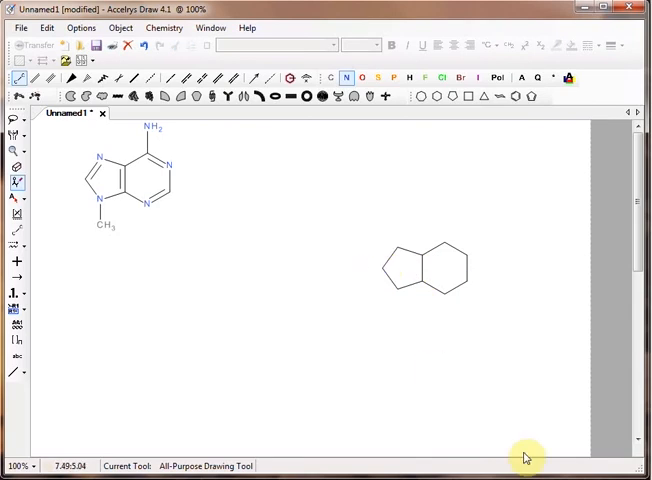
{"action": "mouse_move", "coordinate": [496, 420]}
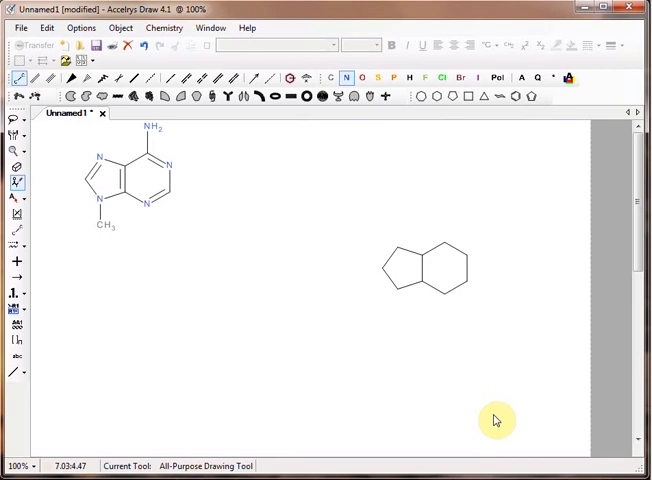
{"action": "left_click", "coordinate": [398, 268]}
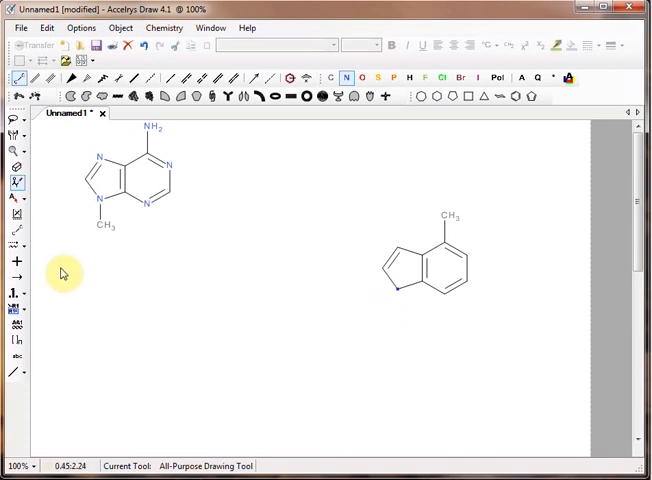
{"action": "mouse_move", "coordinate": [36, 236]}
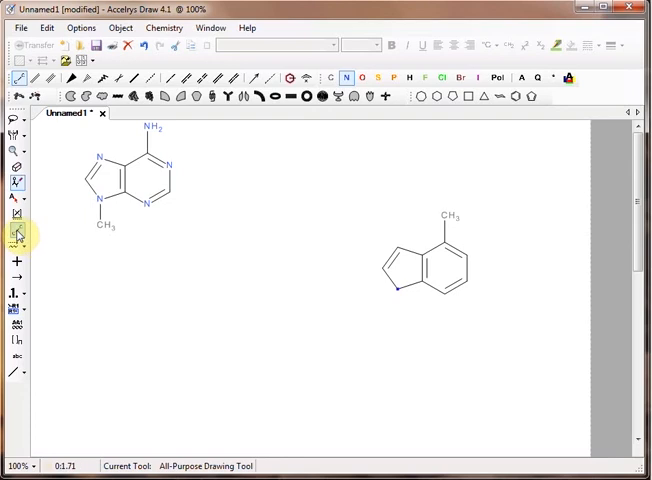
- Add a bond below the five-membered ring, giving it an NH nitrogen
{"action": "left_click", "coordinate": [18, 232]}
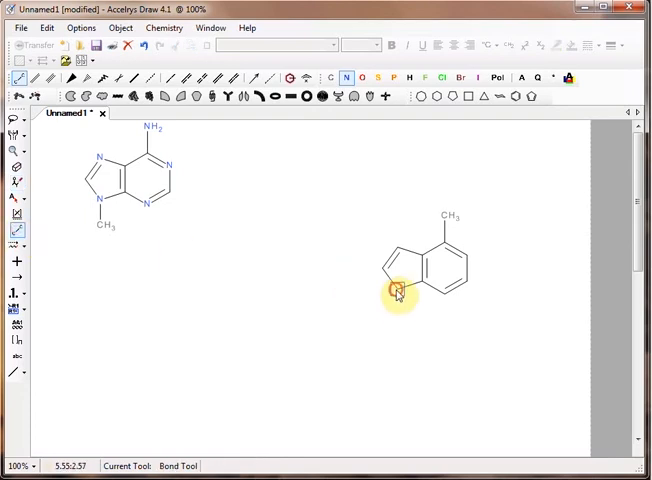
{"action": "left_click", "coordinate": [398, 298]}
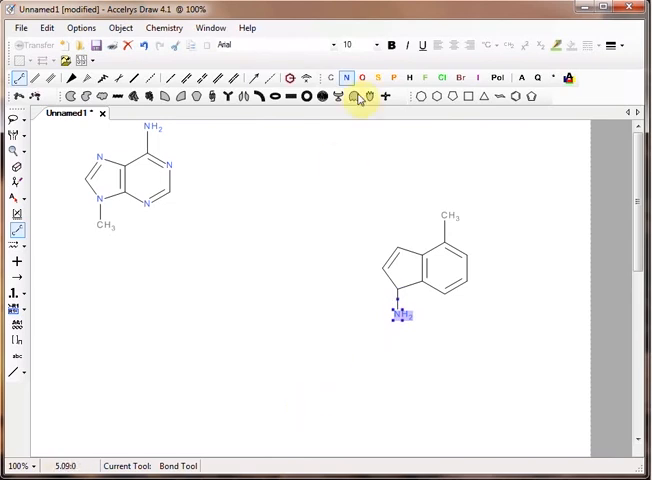
{"action": "mouse_move", "coordinate": [392, 348]}
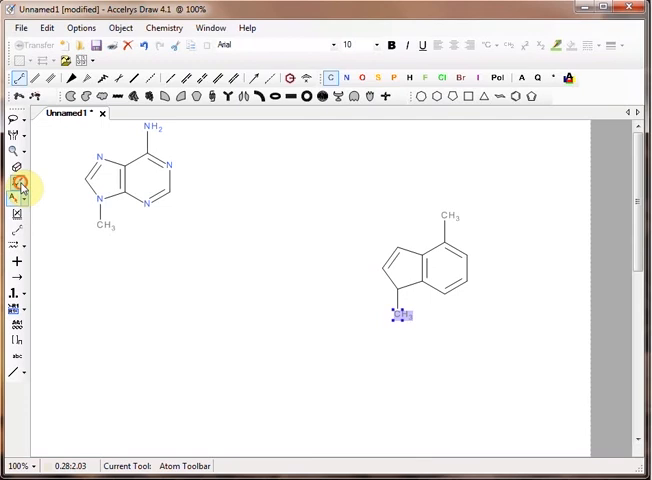
- Add ring nitrogens, a top NH2 amine and an N-CH3 group to the second structure
{"action": "left_click", "coordinate": [16, 182]}
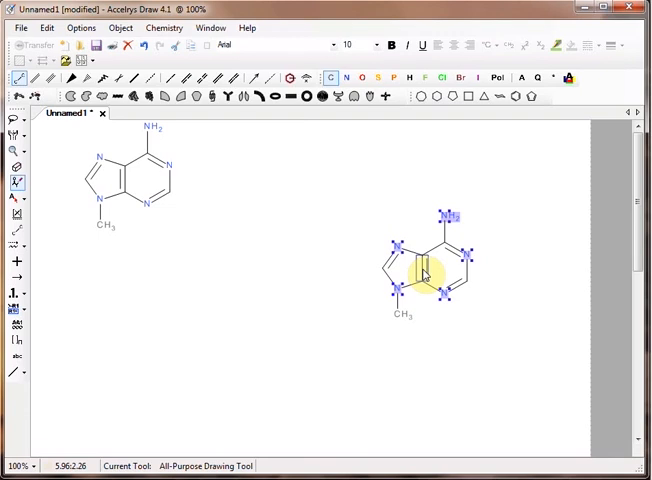
{"action": "mouse_move", "coordinate": [428, 274]}
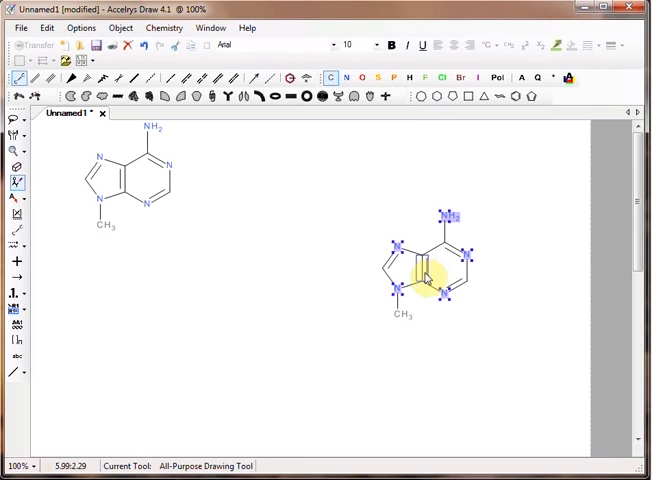
{"action": "mouse_move", "coordinate": [428, 278]}
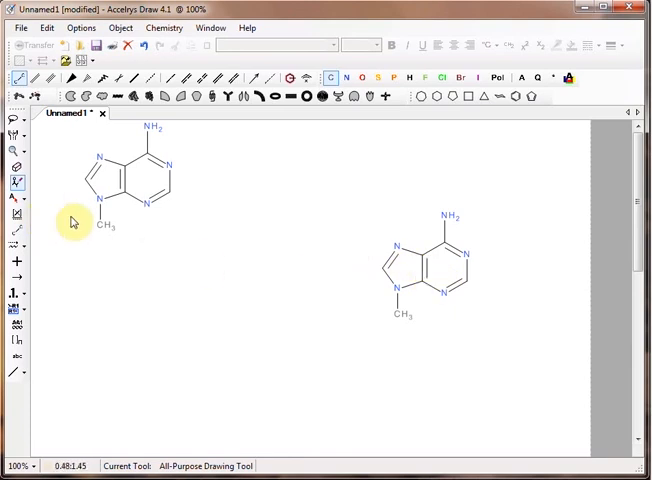
{"action": "mouse_move", "coordinate": [56, 252]}
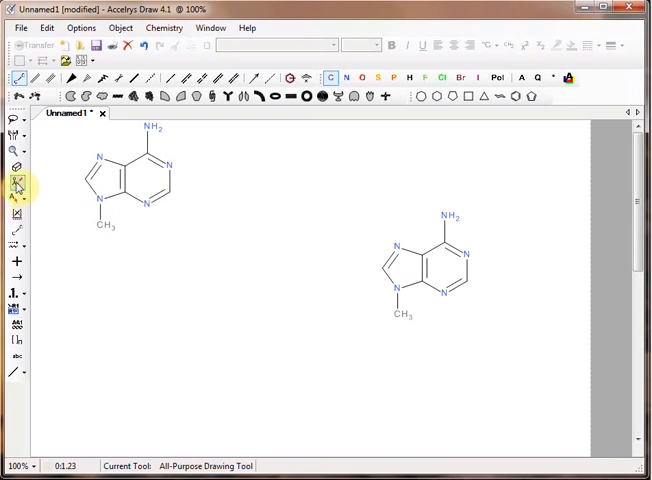
- Return to bond drawing on the finished pair of methyladenine structures
{"action": "left_click", "coordinate": [16, 184]}
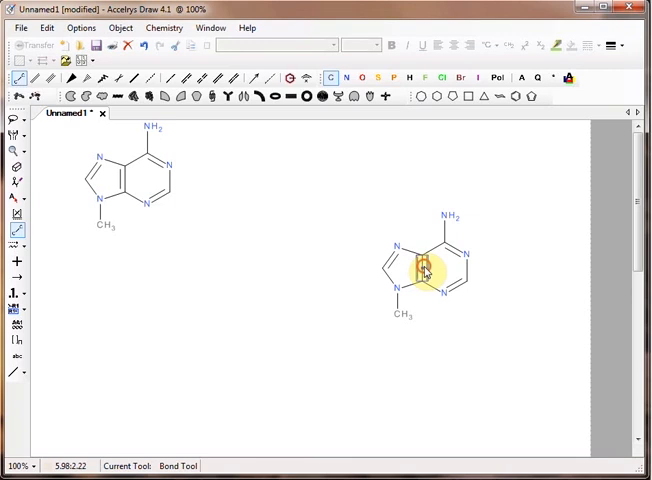
{"action": "mouse_move", "coordinate": [378, 256]}
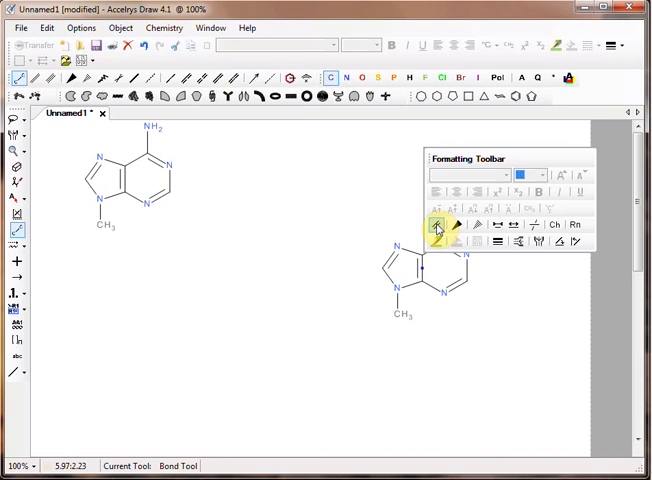
{"action": "mouse_move", "coordinate": [282, 214]}
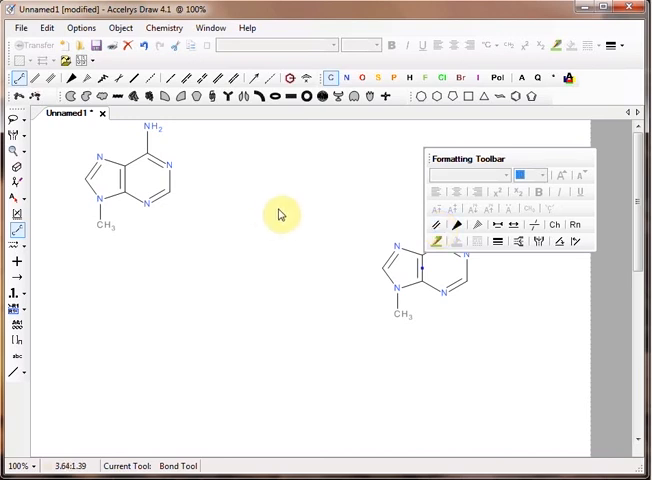
{"action": "mouse_move", "coordinate": [316, 246]}
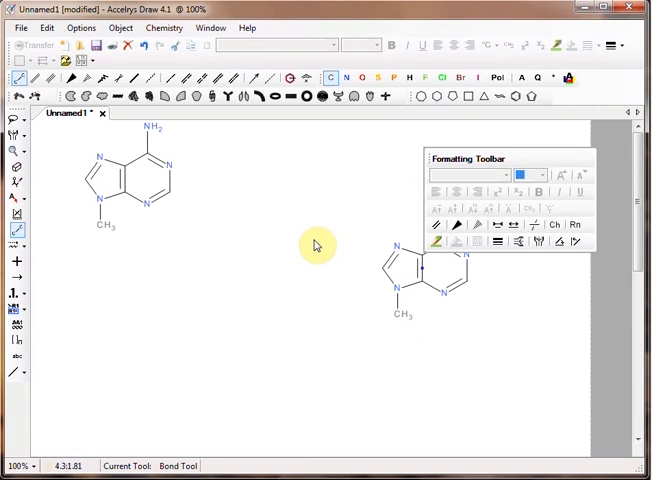
{"action": "mouse_move", "coordinate": [376, 246]}
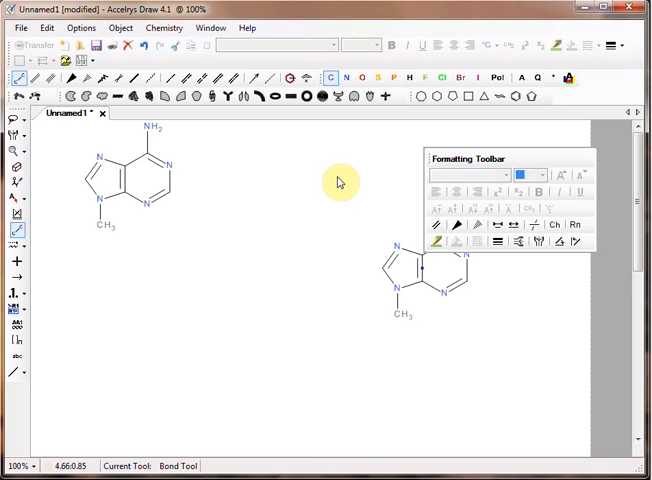
{"action": "mouse_move", "coordinate": [300, 200]}
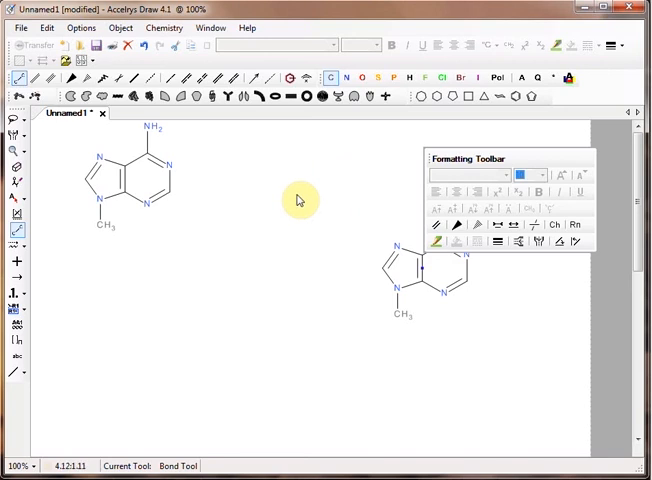